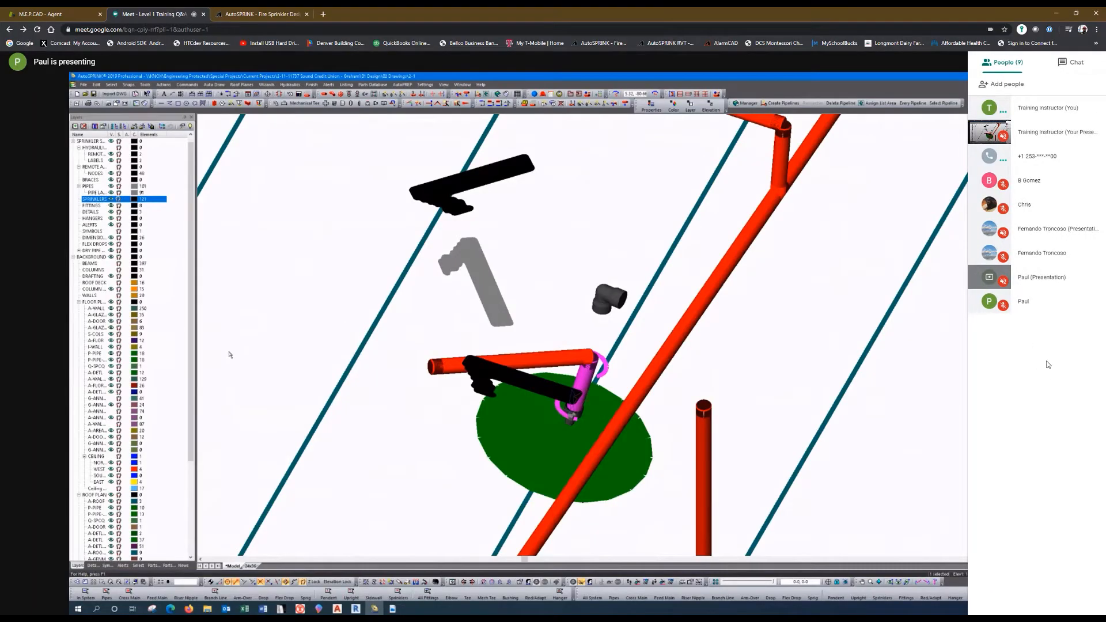
pyautogui.moveTo(1033, 362)
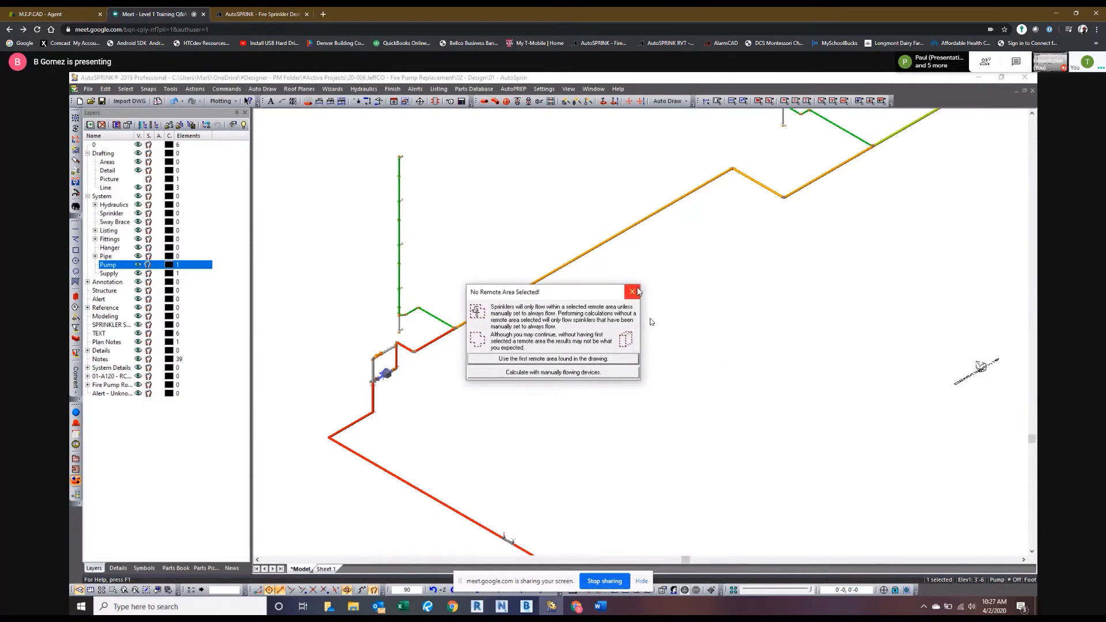
# Calculate hydraulics using only manually flowing devices despite the missing remote area warning.
pyautogui.click(631, 293)
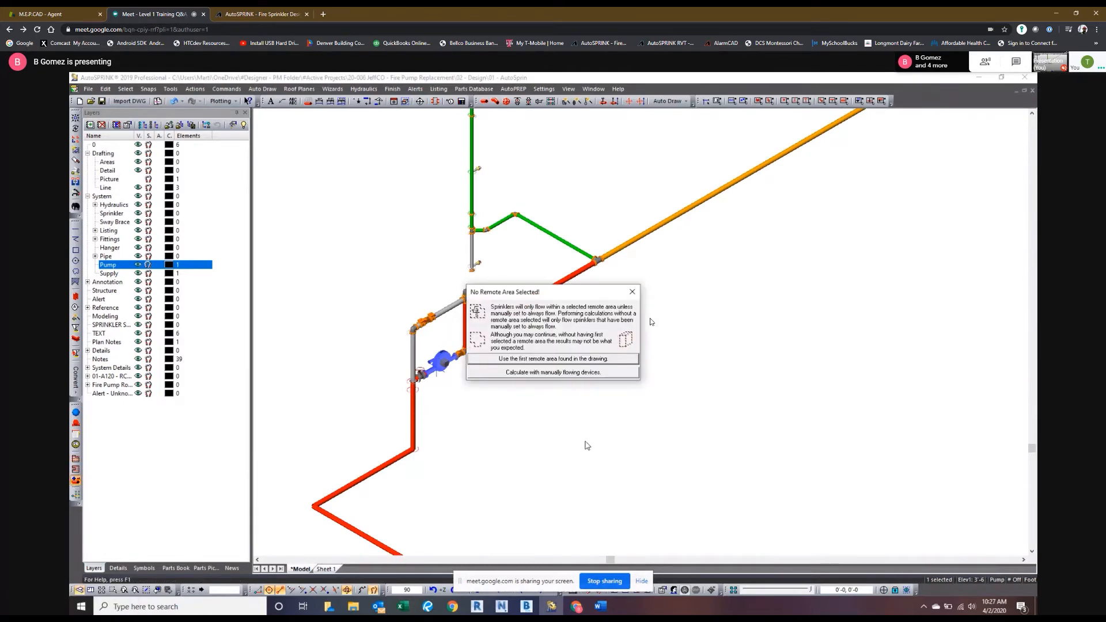
pyautogui.click(553, 359)
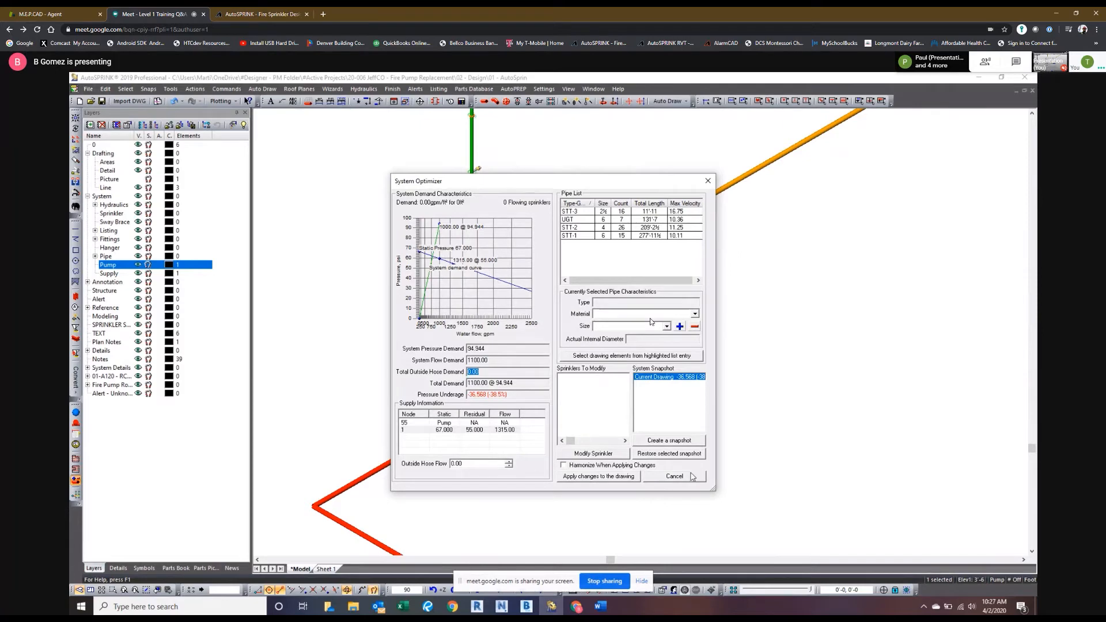
pyautogui.click(673, 476)
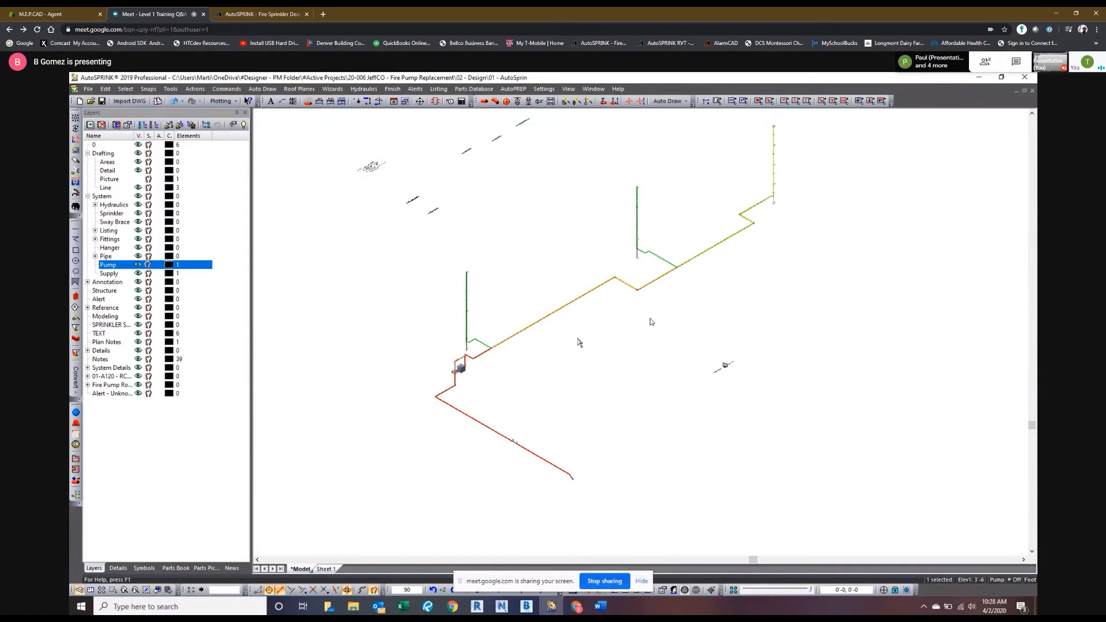
pyautogui.moveTo(575, 343)
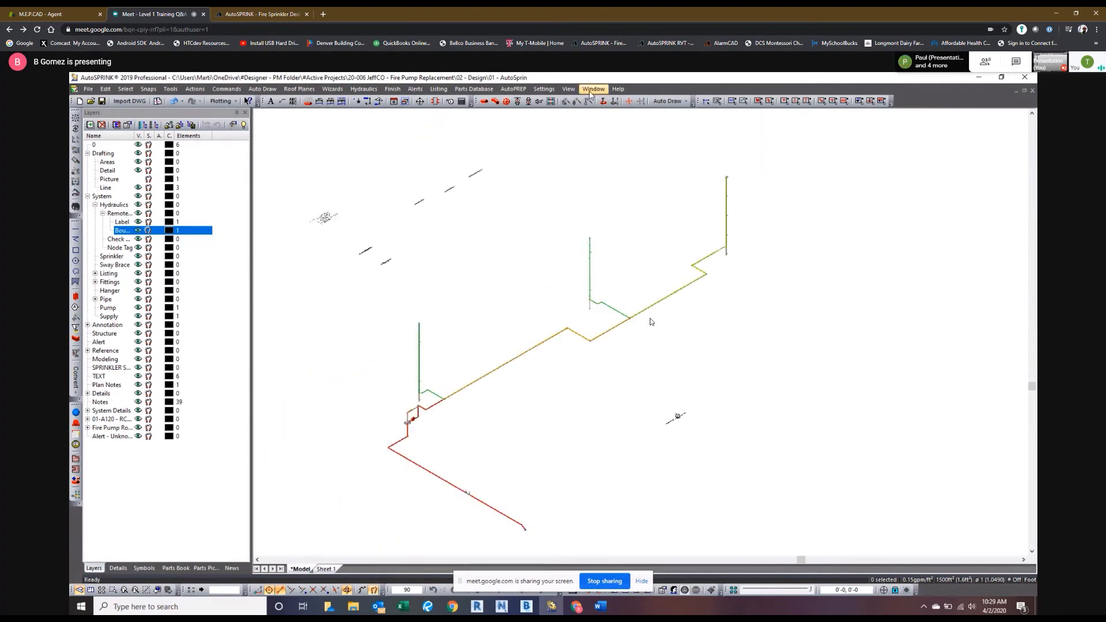
# Uncheck Override Outside Hose Flow in the Boundary remote area default properties and confirm.
pyautogui.click(543, 89)
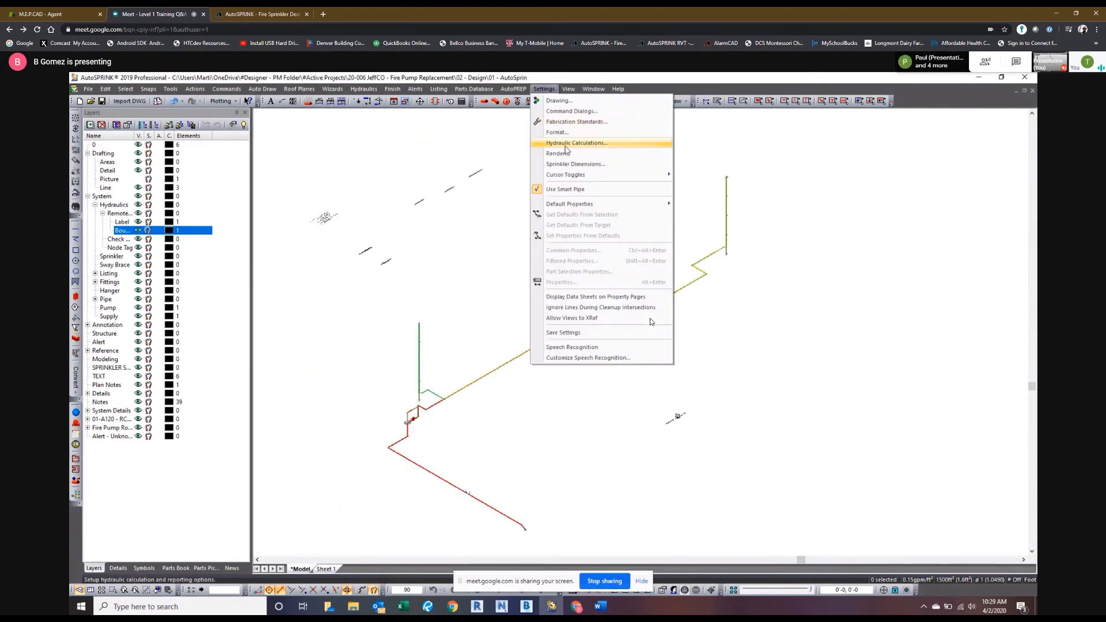
pyautogui.moveTo(572, 174)
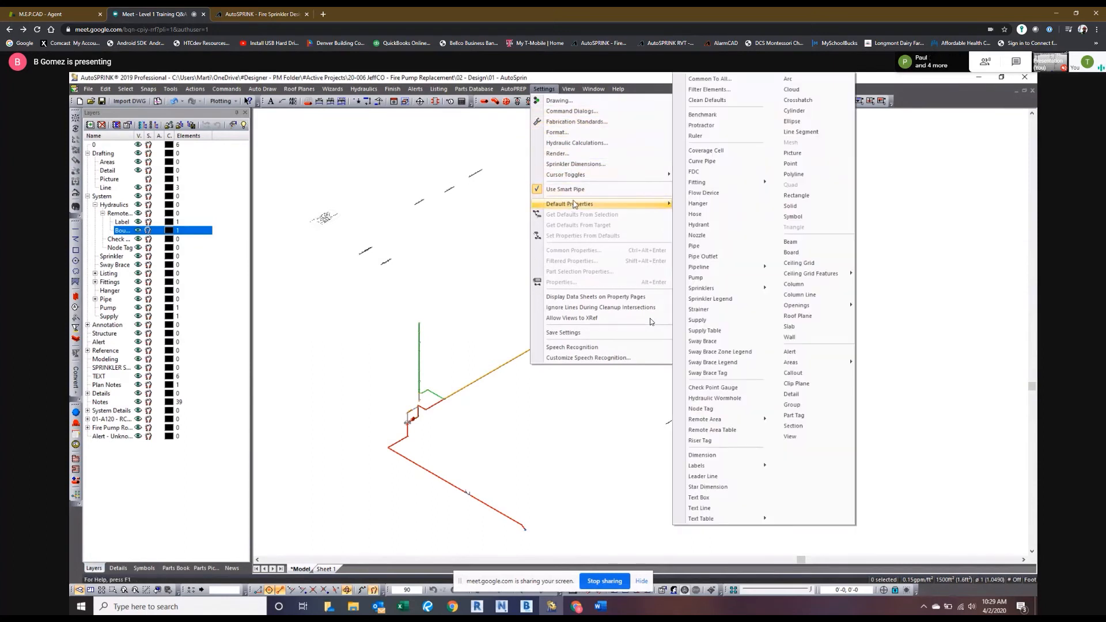
pyautogui.moveTo(696, 214)
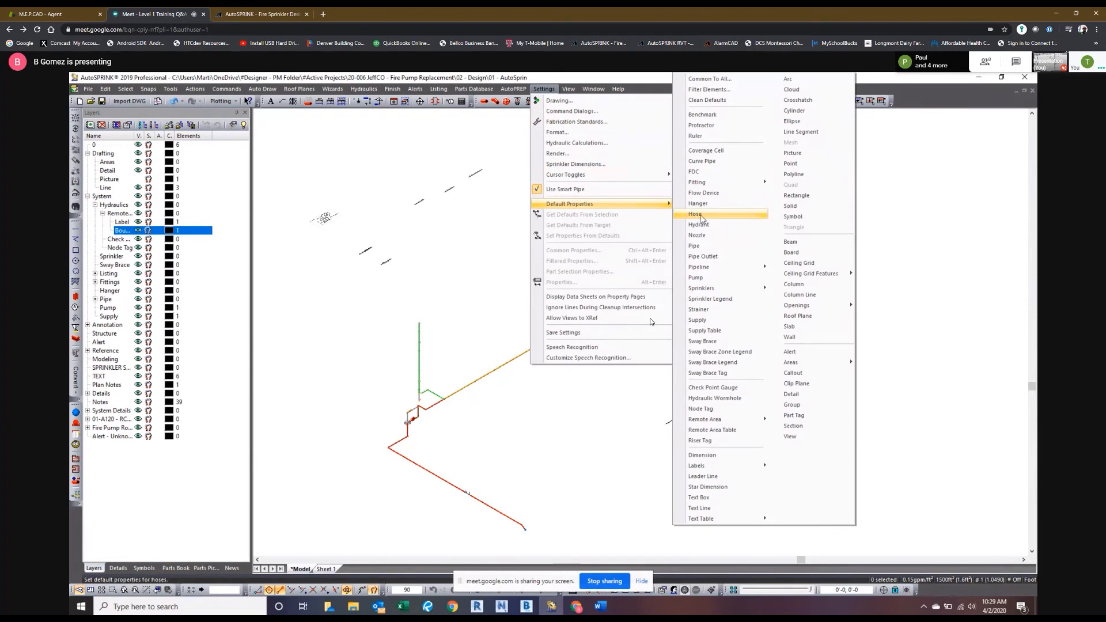
pyautogui.moveTo(713, 277)
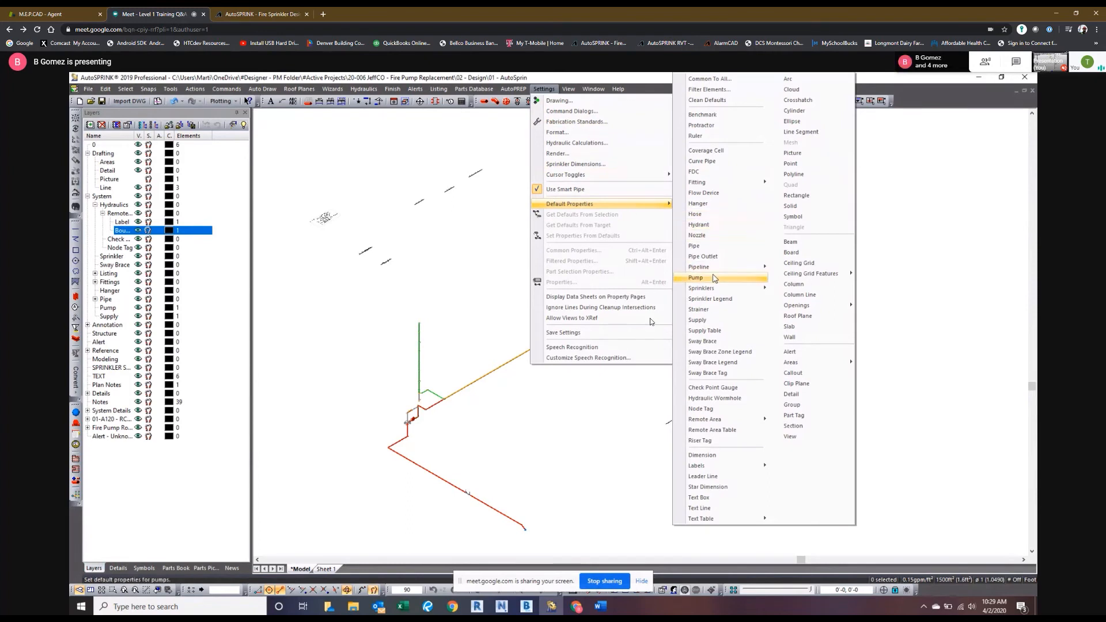
pyautogui.moveTo(799, 263)
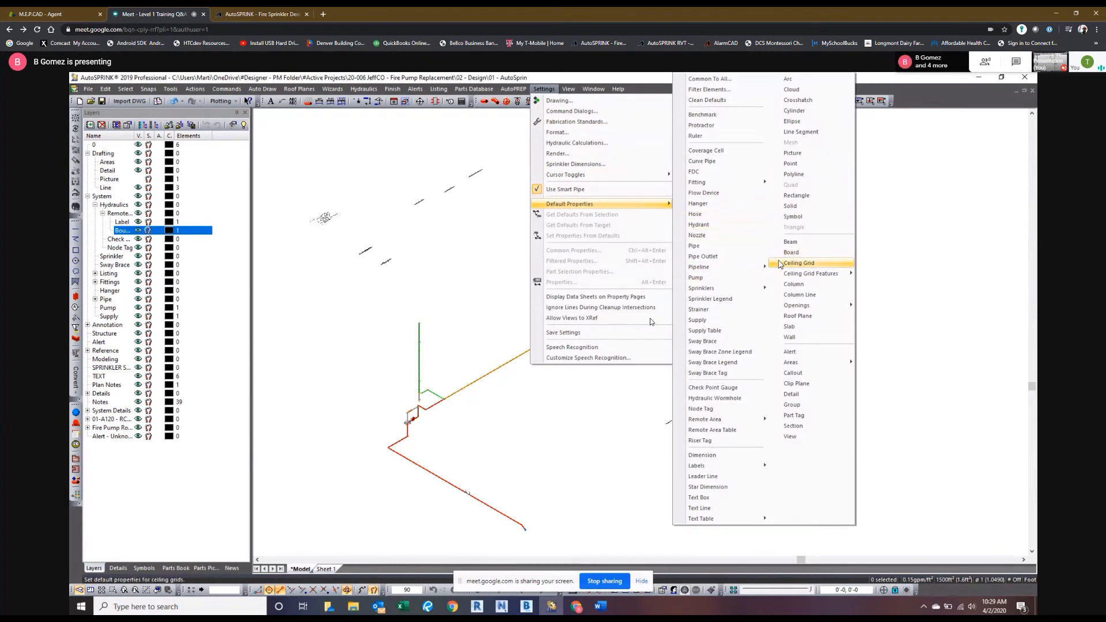
pyautogui.moveTo(748, 406)
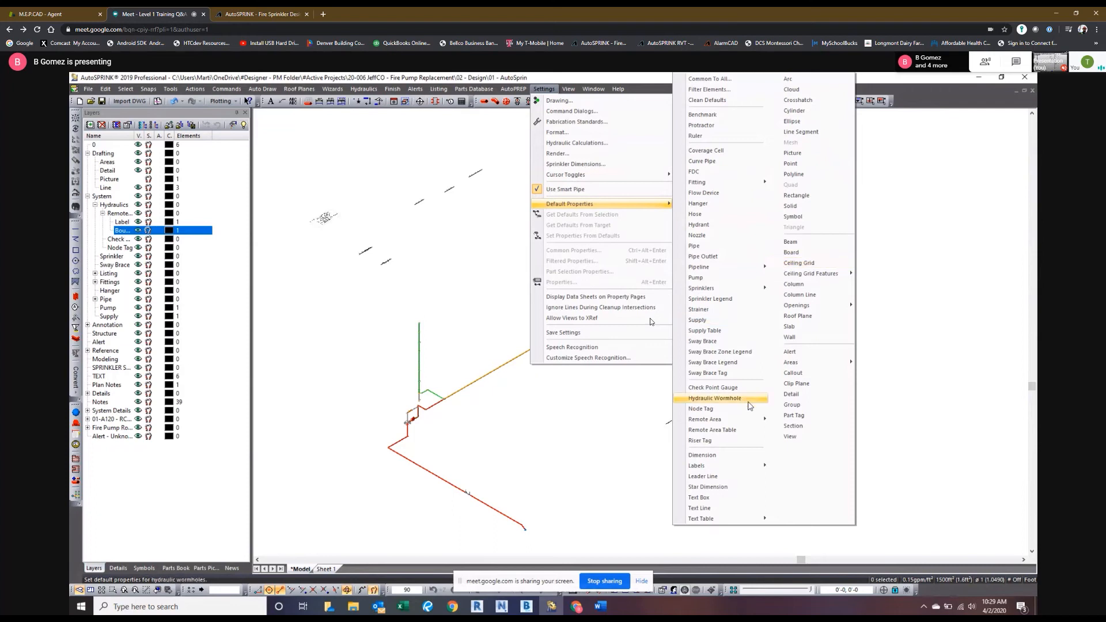
pyautogui.moveTo(704, 419)
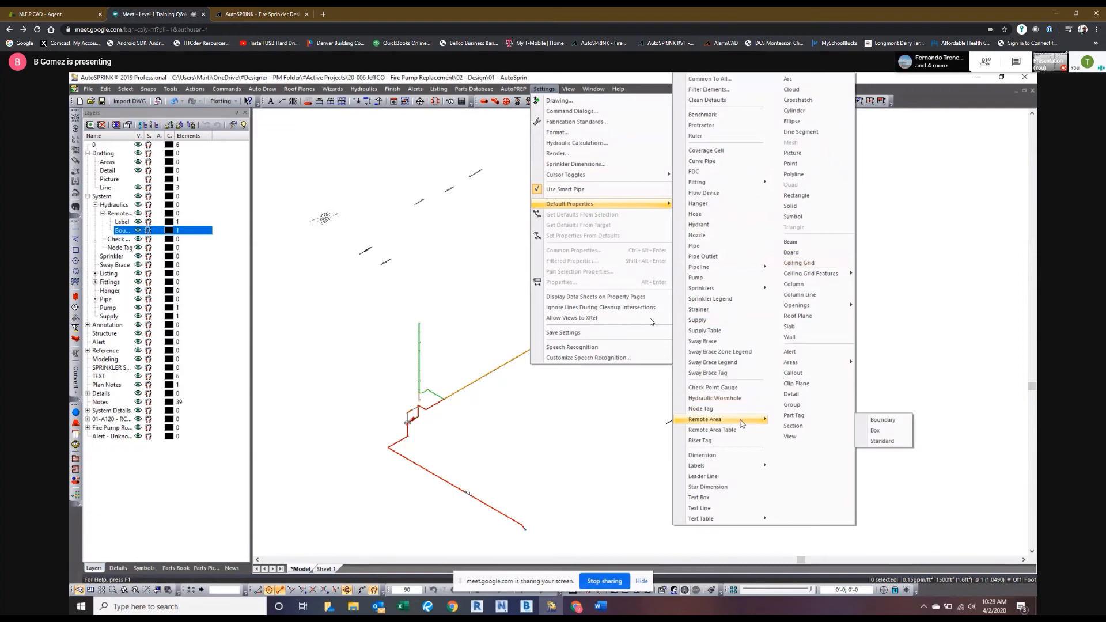
pyautogui.moveTo(794, 415)
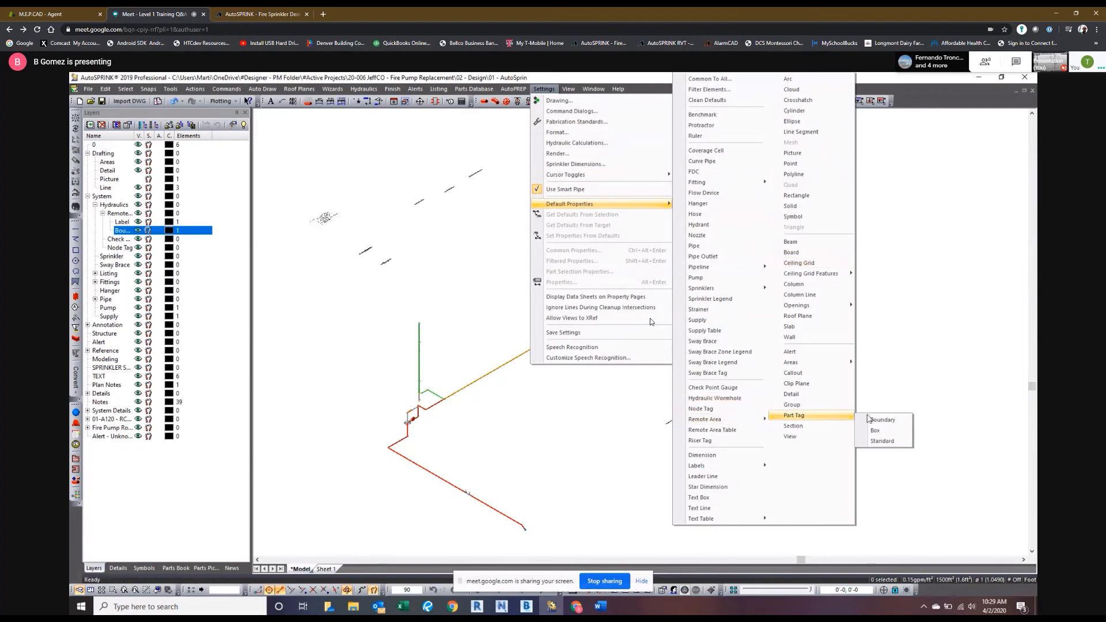
pyautogui.click(882, 420)
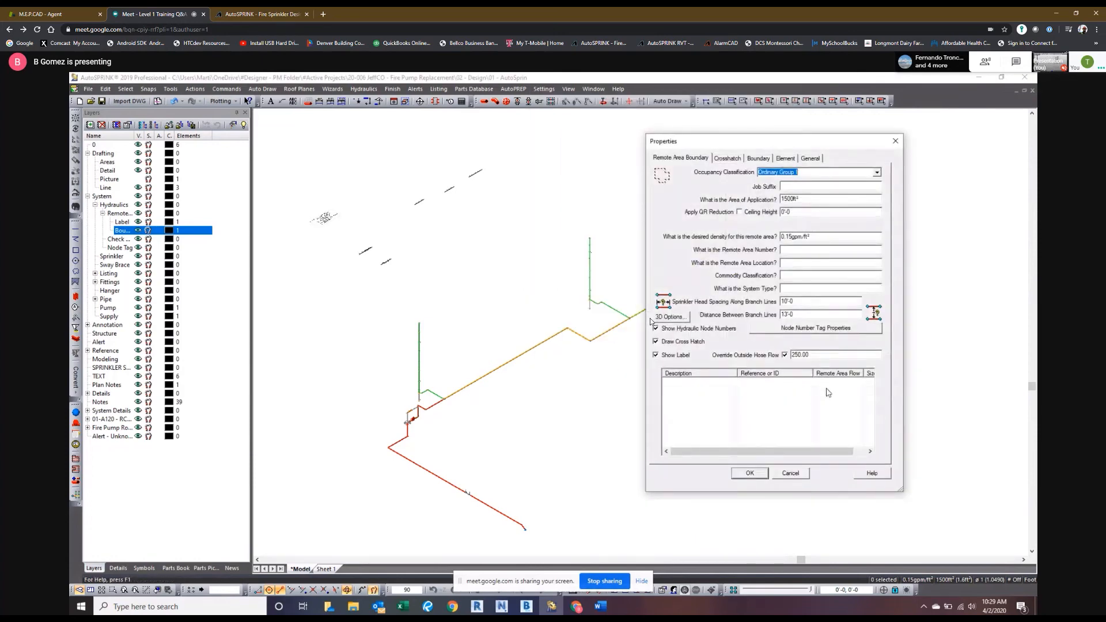
pyautogui.click(784, 355)
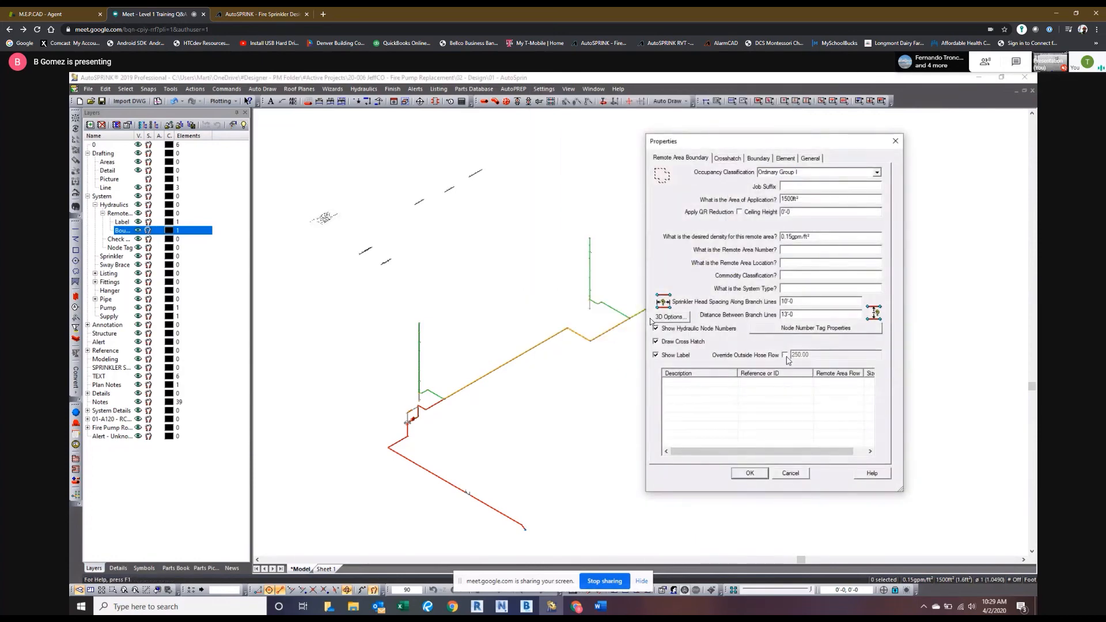
pyautogui.click(749, 472)
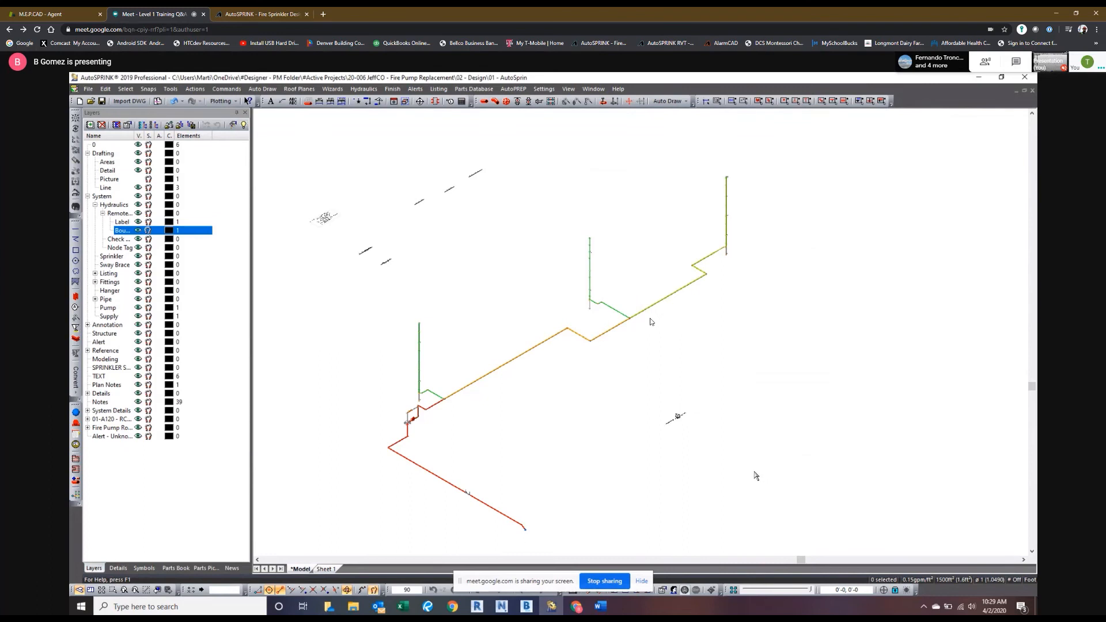
# Uncheck Override Outside Hose Flow in the Box and Standard remote area defaults and confirm.
pyautogui.click(543, 88)
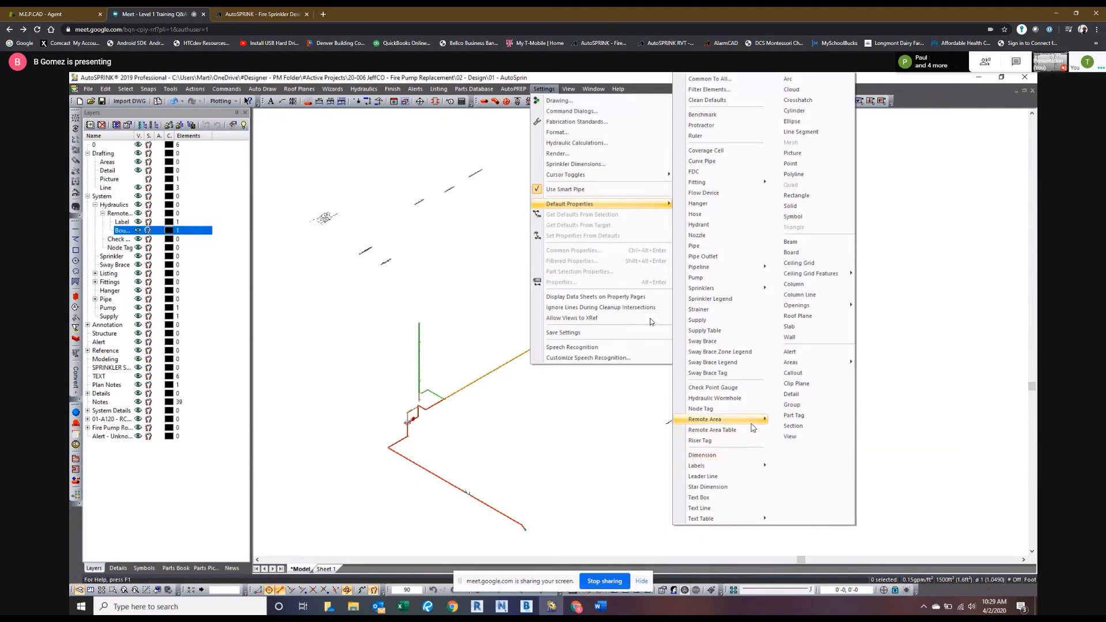
pyautogui.click(705, 420)
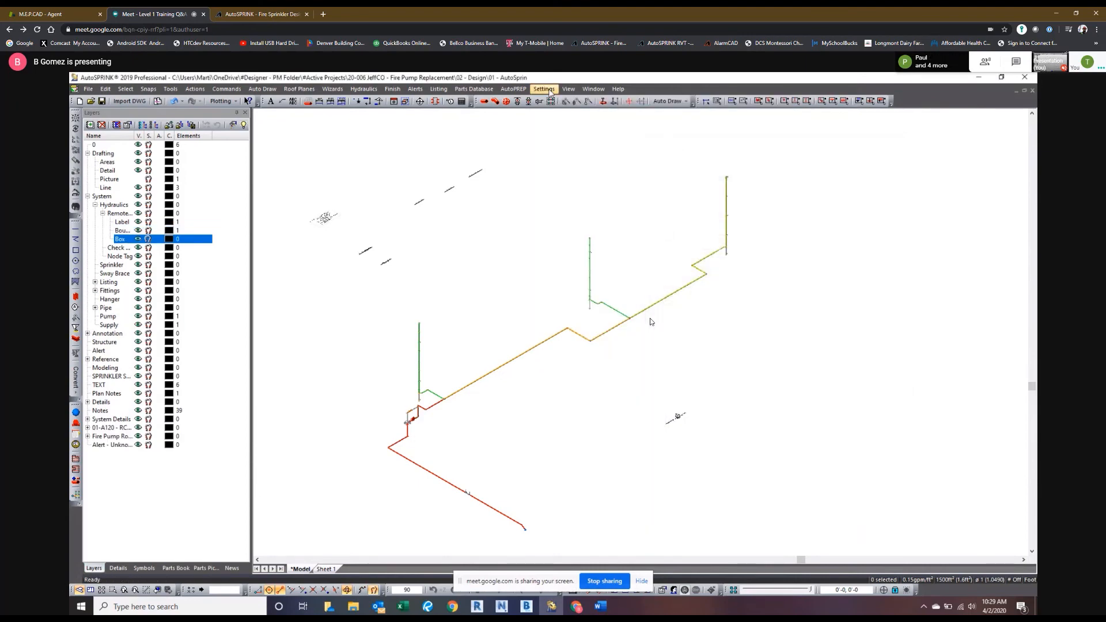
pyautogui.click(544, 88)
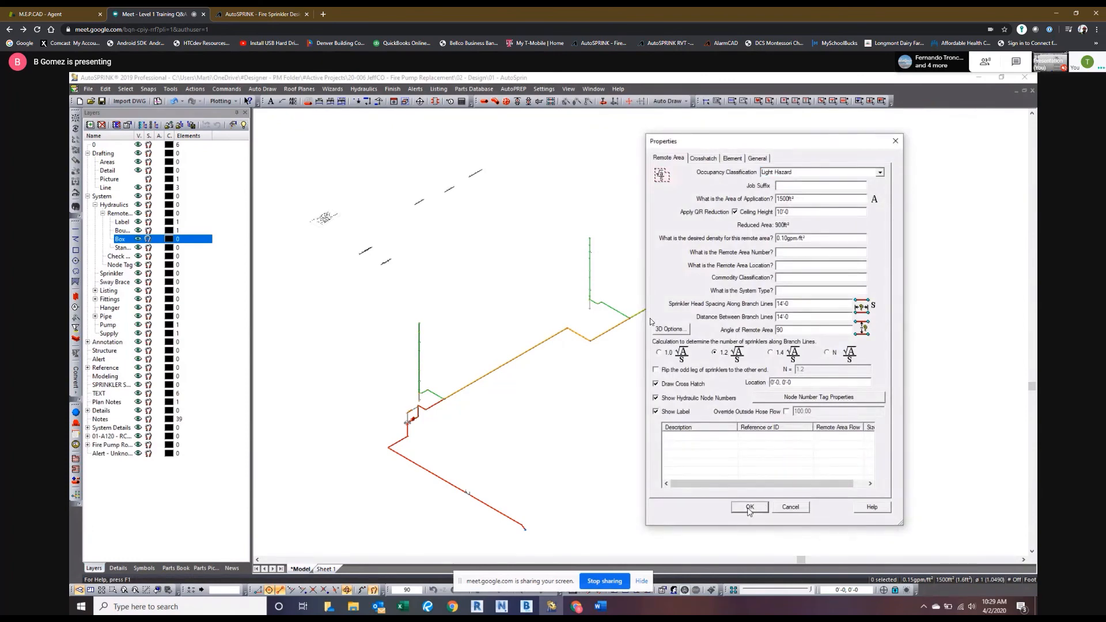
pyautogui.click(748, 507)
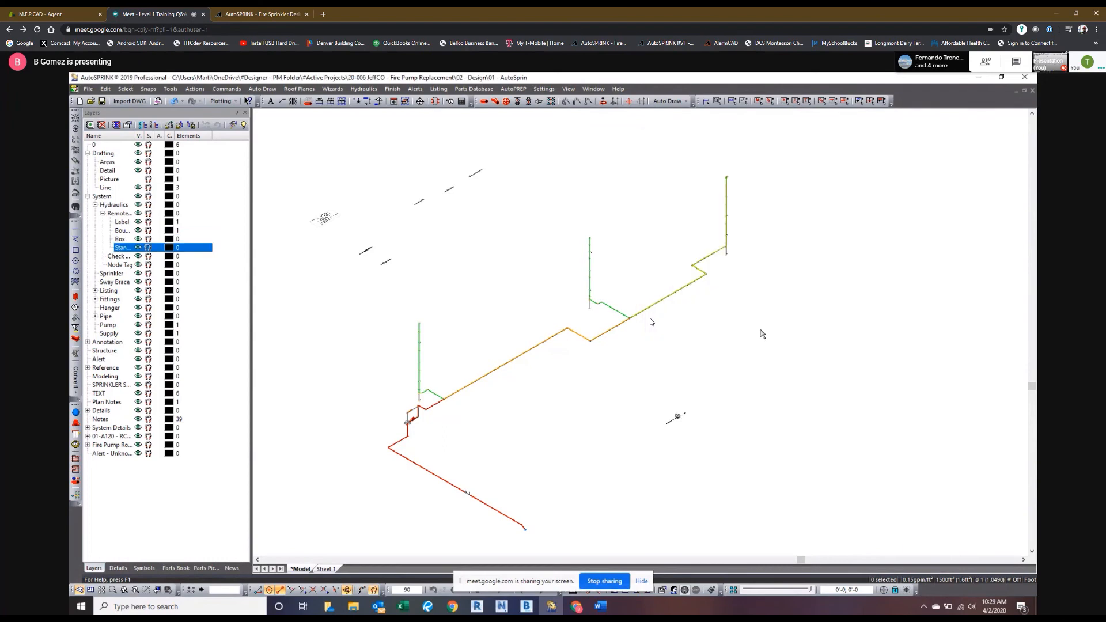